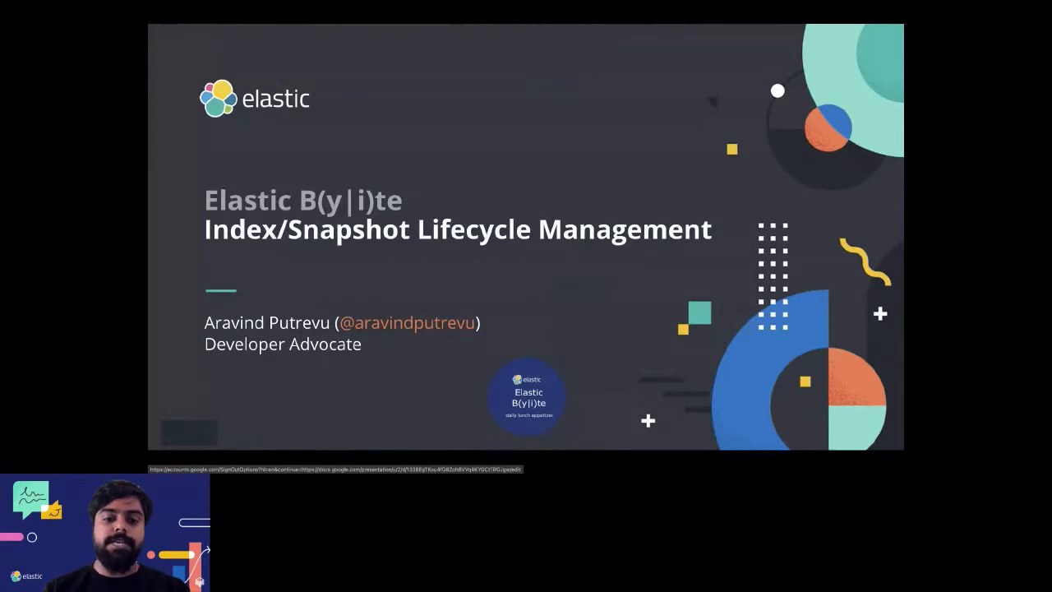
Advance the Google Slides deck through the lifecycle-management introduction
key("Right")
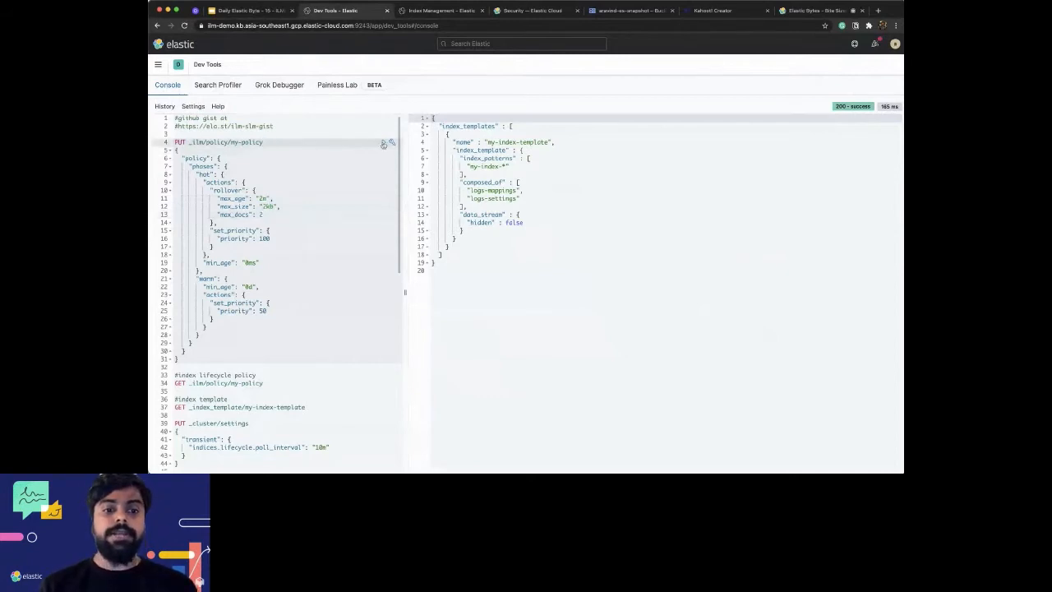
Navigate toward the Index Lifecycle Policies list in Stack Management
left_click(382, 142)
type("my")
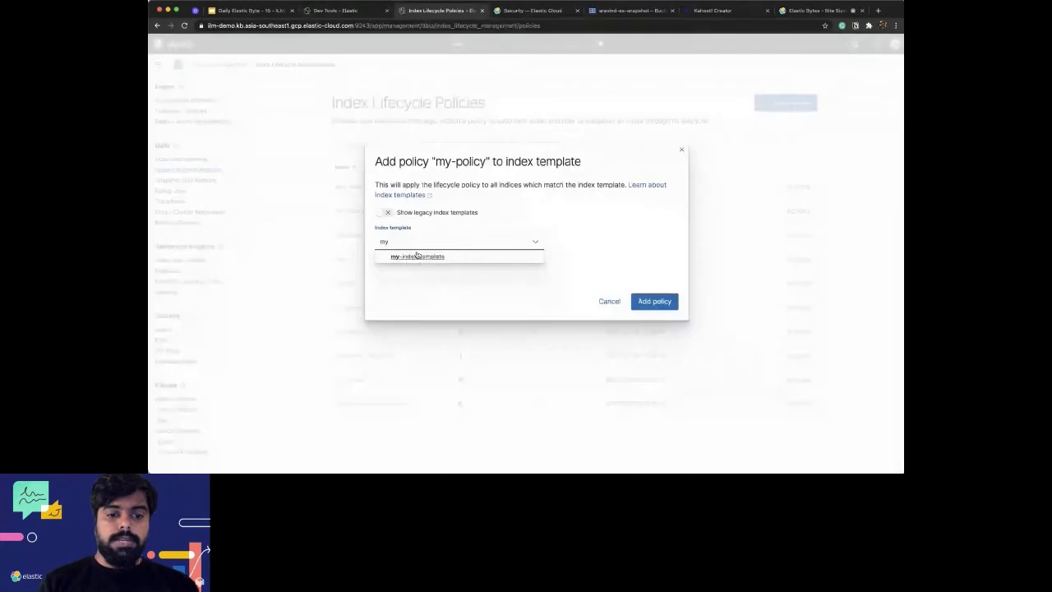
Attach my-policy to my-index-template and confirm with Add policy
left_click(416, 256)
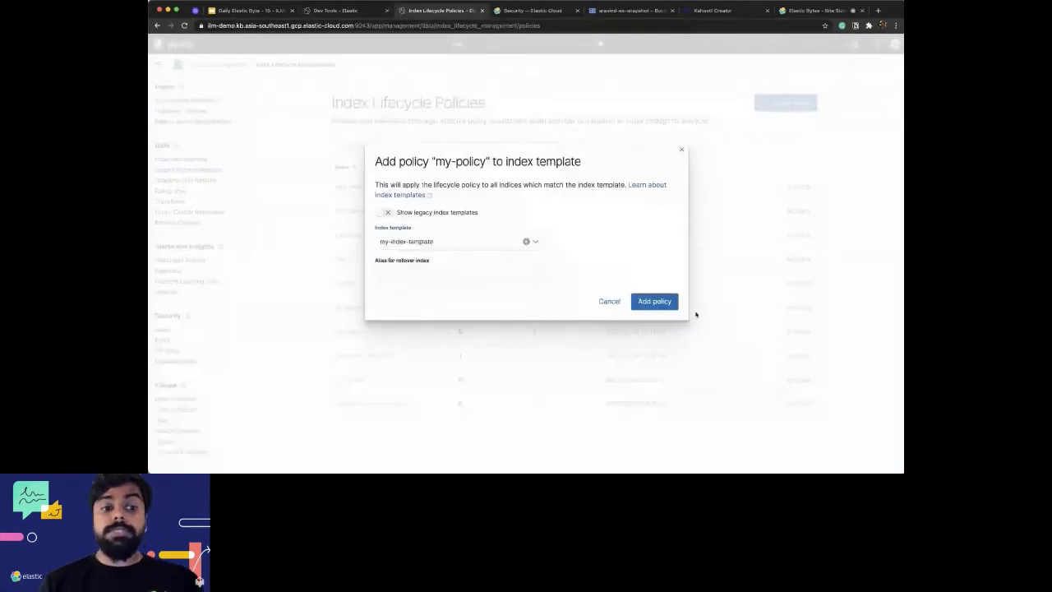
left_click(355, 10)
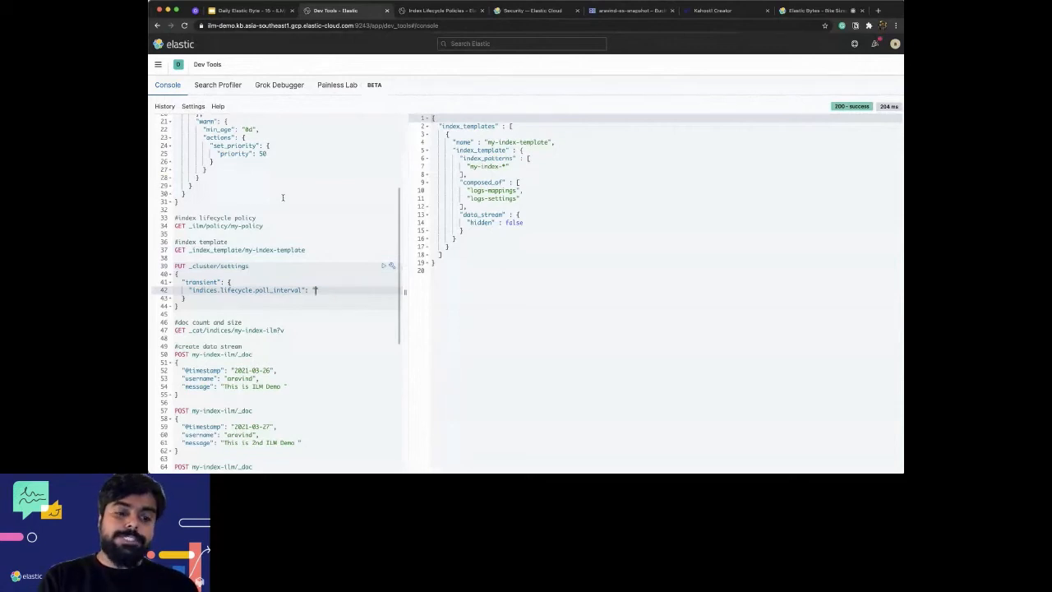
Set indices.lifecycle.poll_interval to 15s via PUT _cluster/settings and send it
type("15\"")
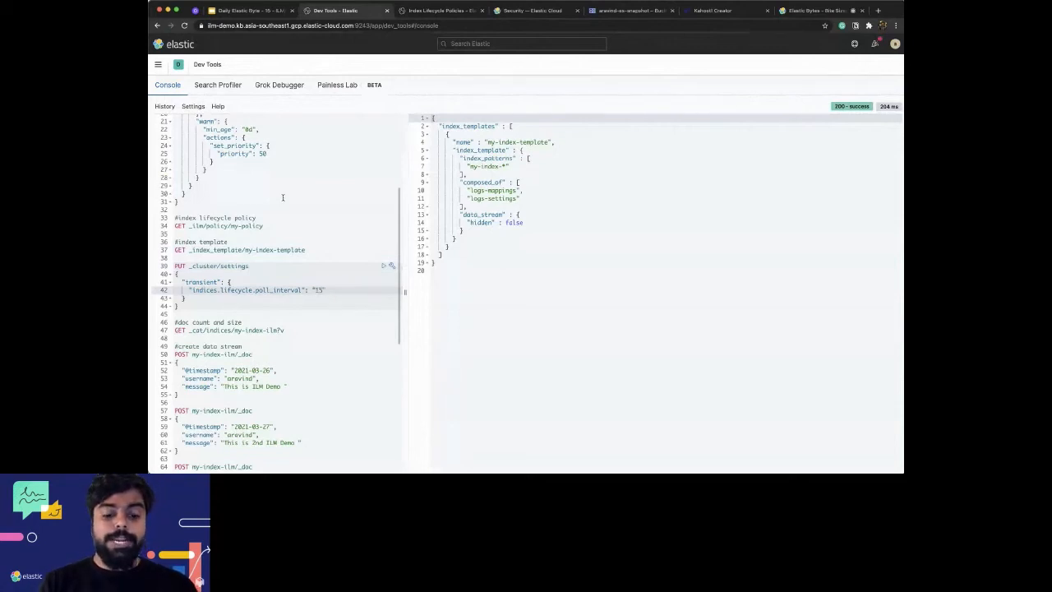
mouse_move(385, 266)
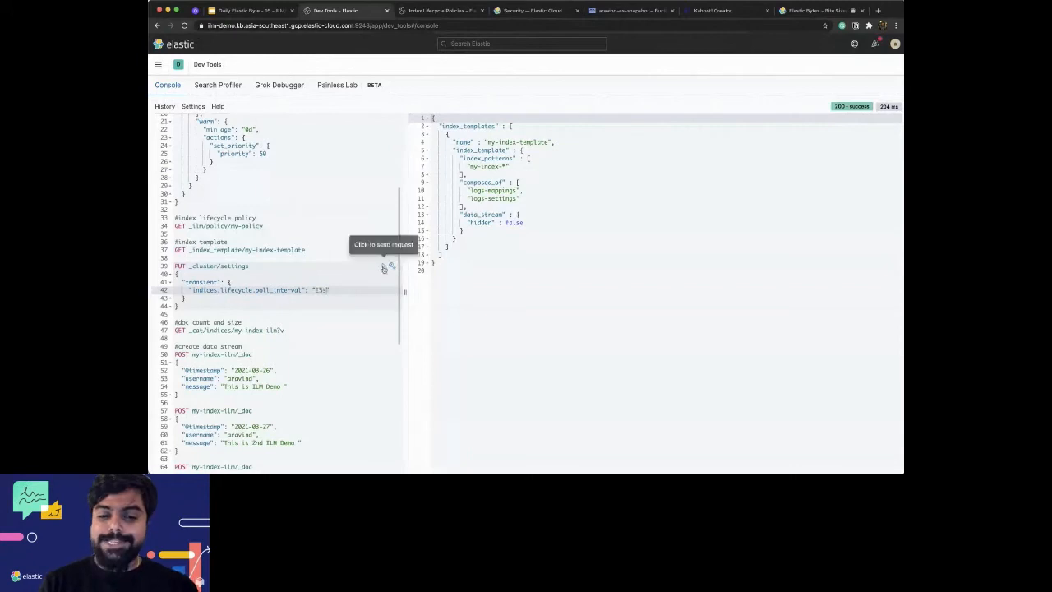
left_click(385, 266)
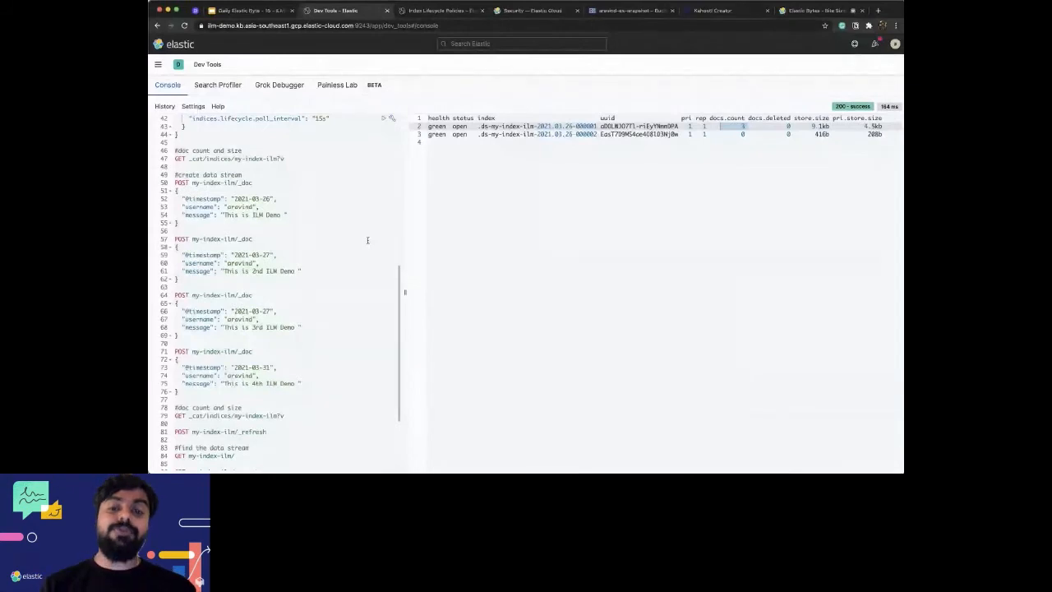
Run GET _cat/indices for my-index-ilm, then POST my-index-ilm/_refresh with all shards successful
scroll("down", 3)
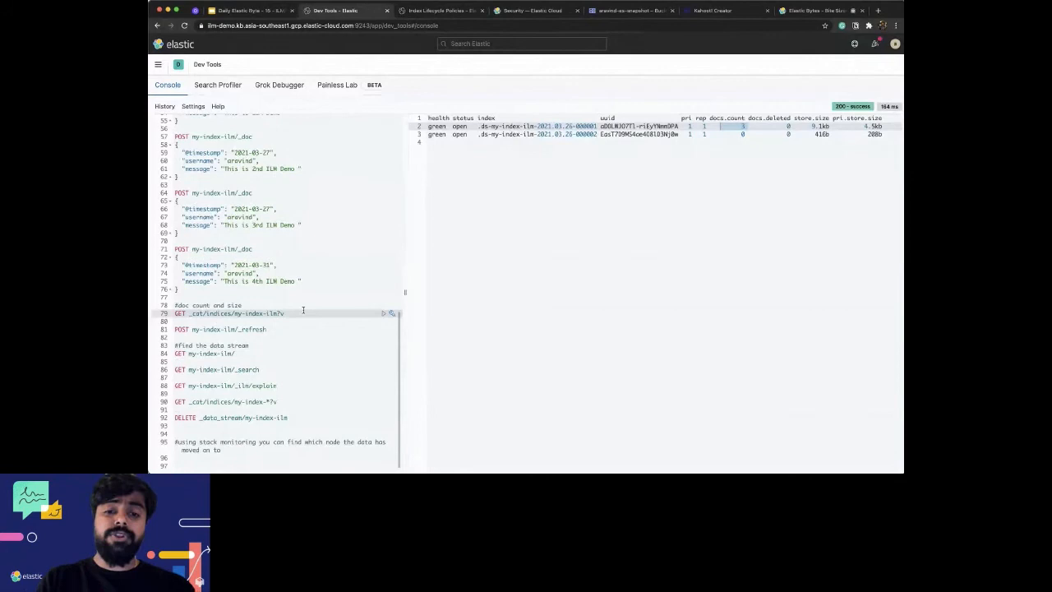
left_click(267, 329)
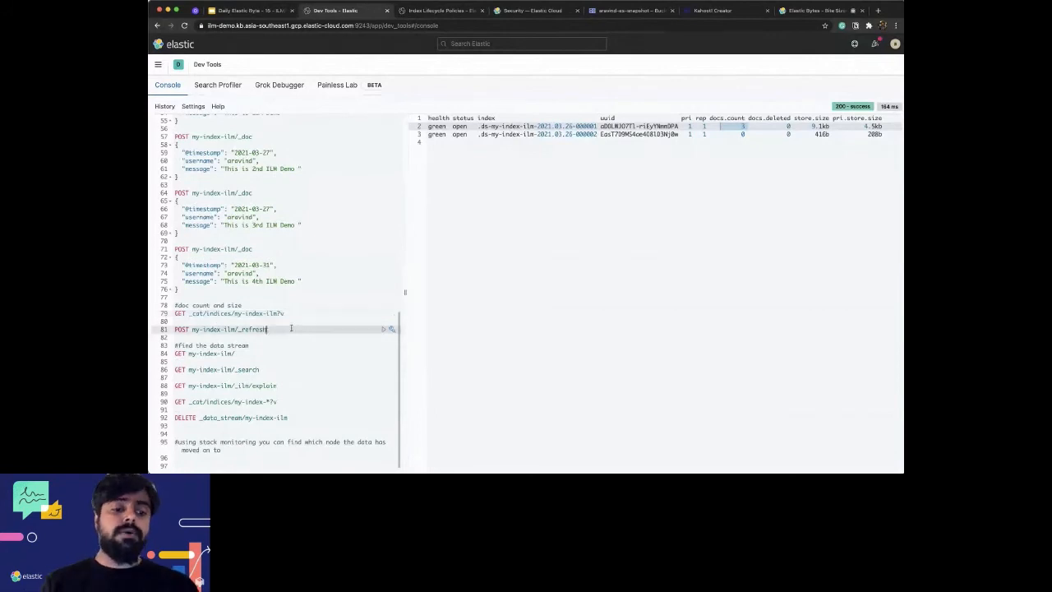
left_click(383, 329)
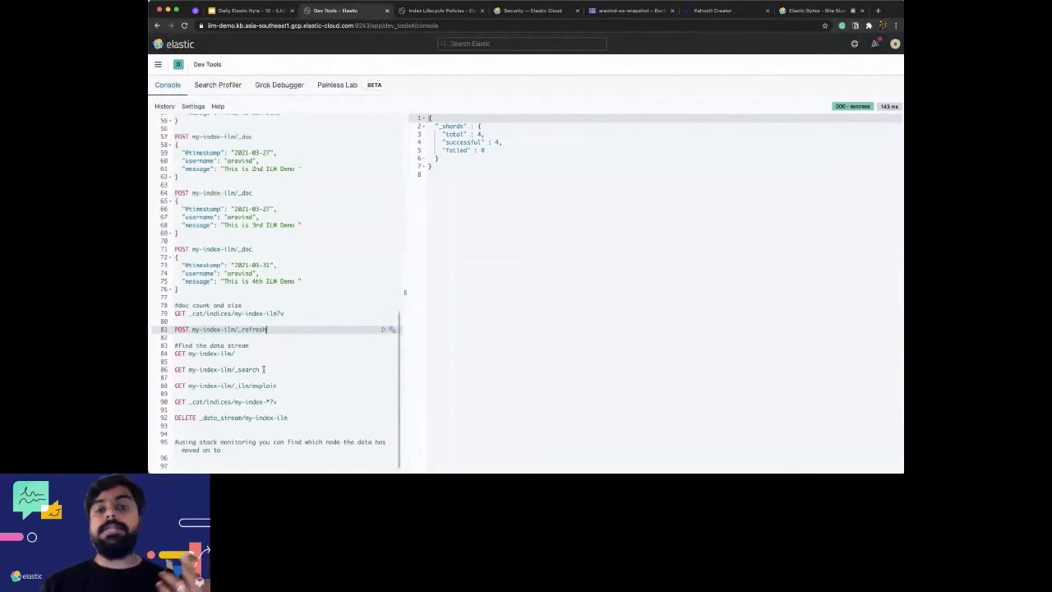
Show the empty GCS snapshot bucket and the Elastic Cloud keystore's GCS credentials setting
left_click(655, 10)
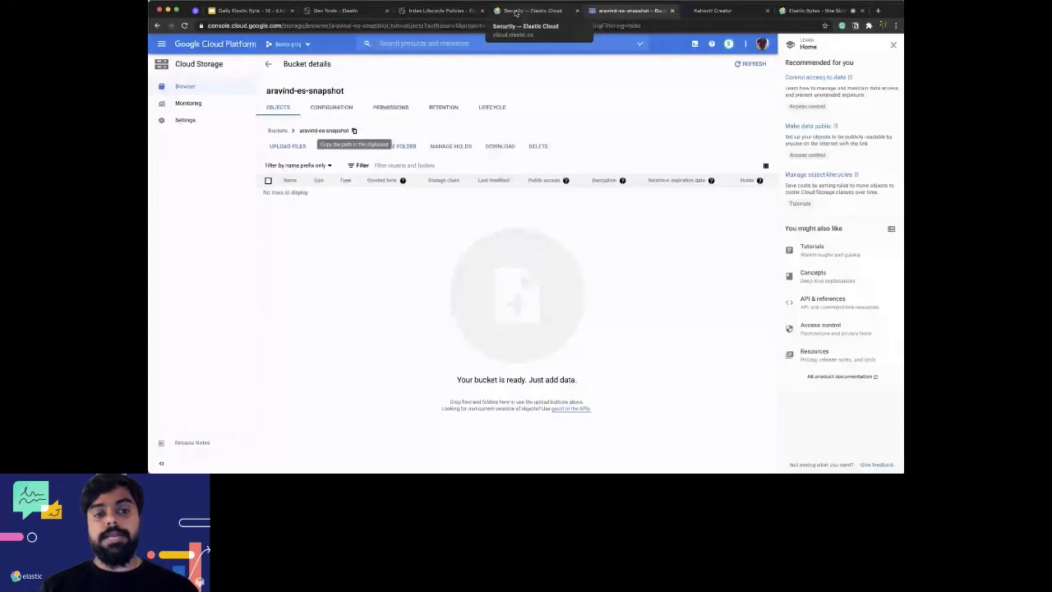
left_click(540, 10)
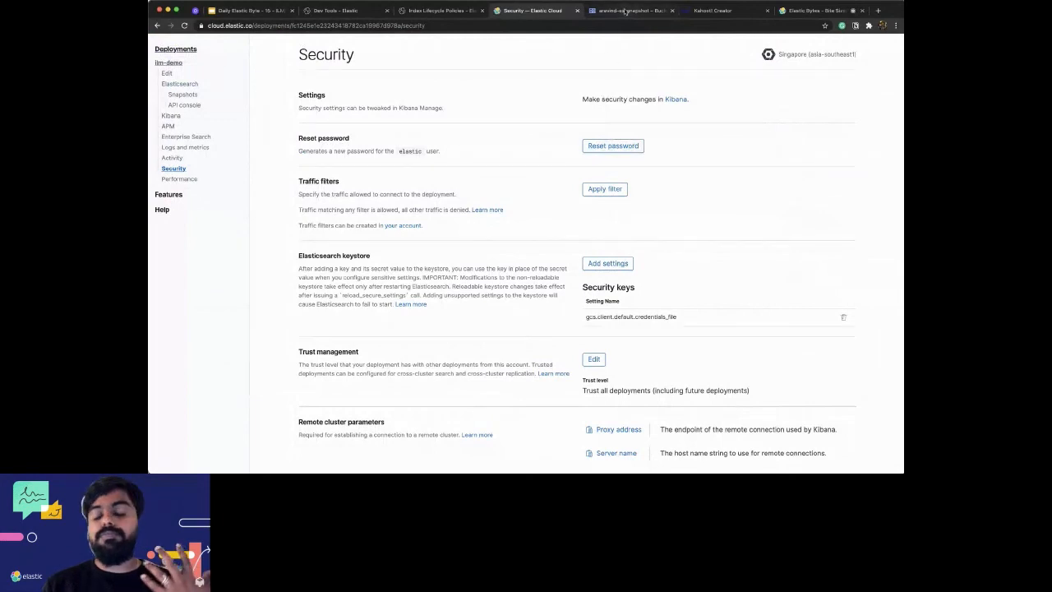
mouse_move(624, 11)
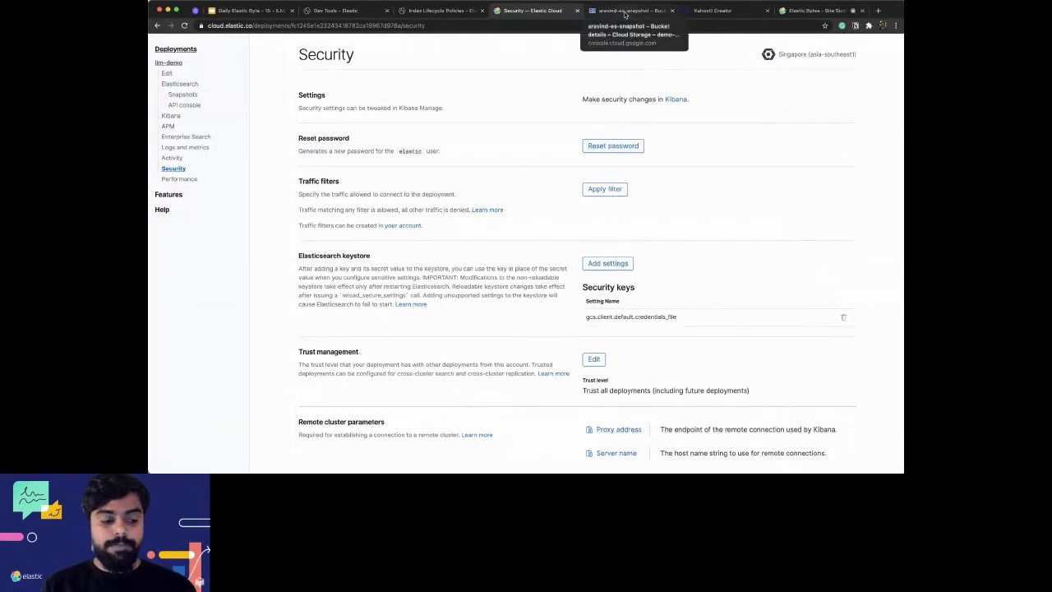
left_click(621, 10)
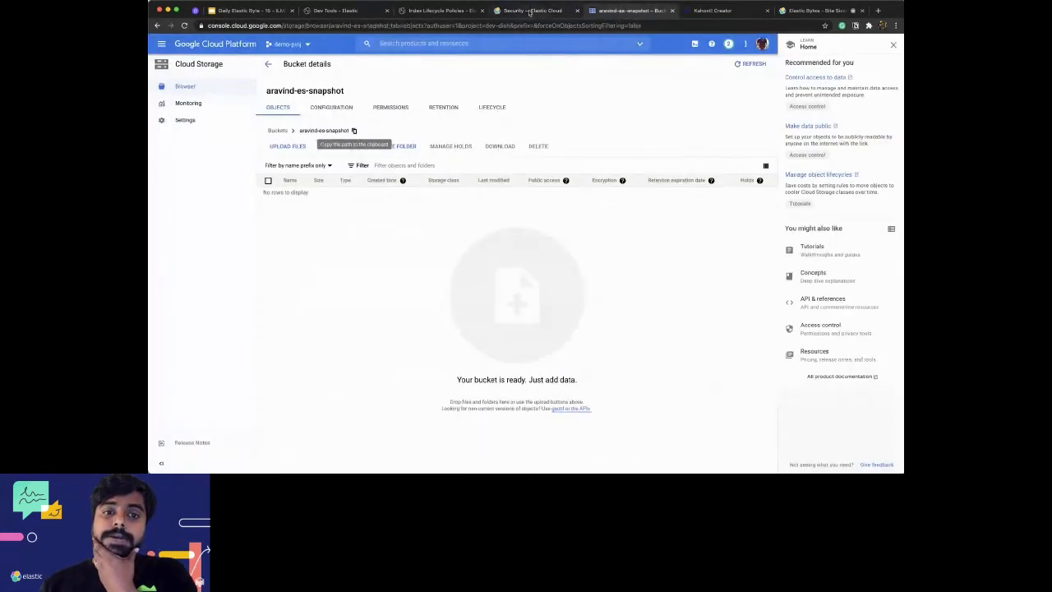
left_click(530, 10)
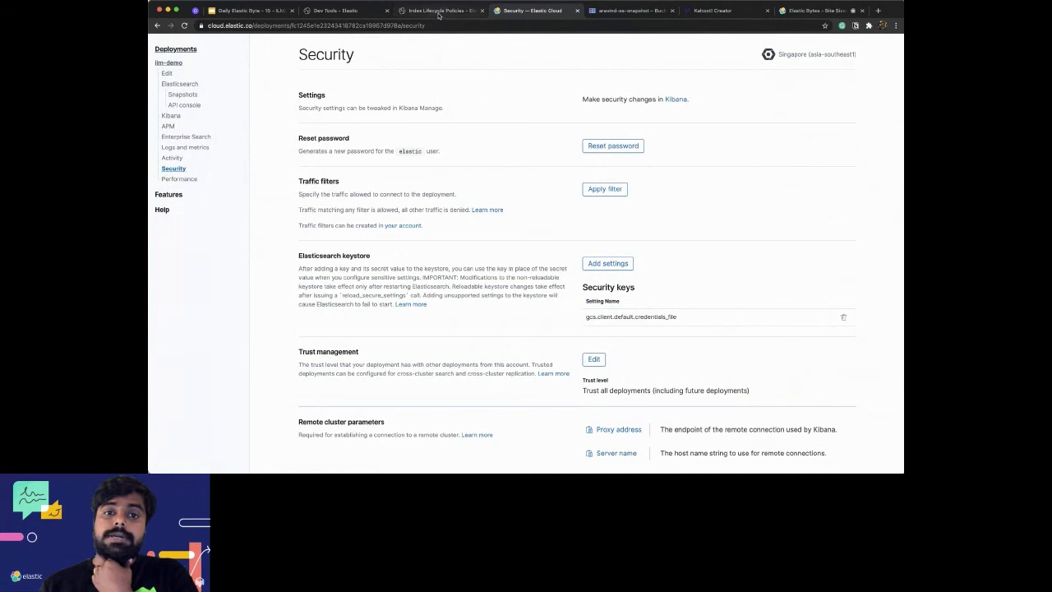
mouse_move(436, 13)
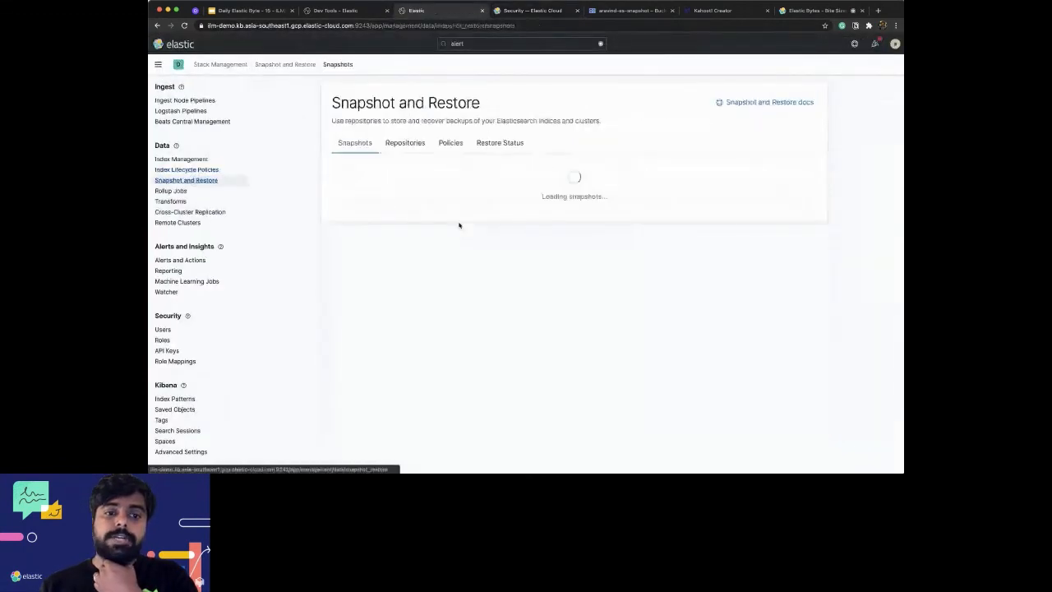
Verify the gcp-repo repository from Repositories, then list the snapshot policies
left_click(404, 142)
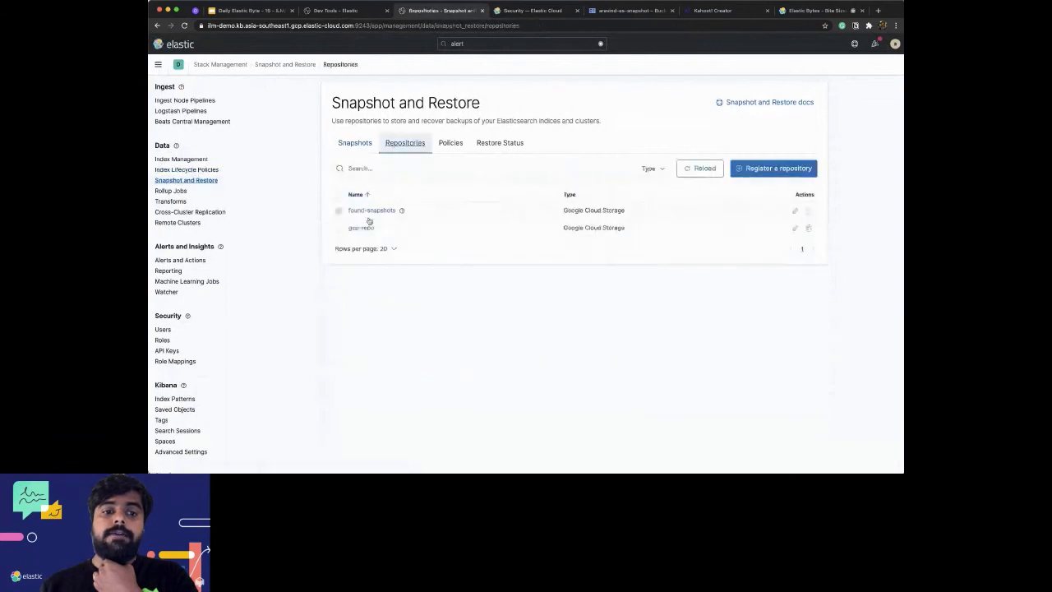
left_click(361, 227)
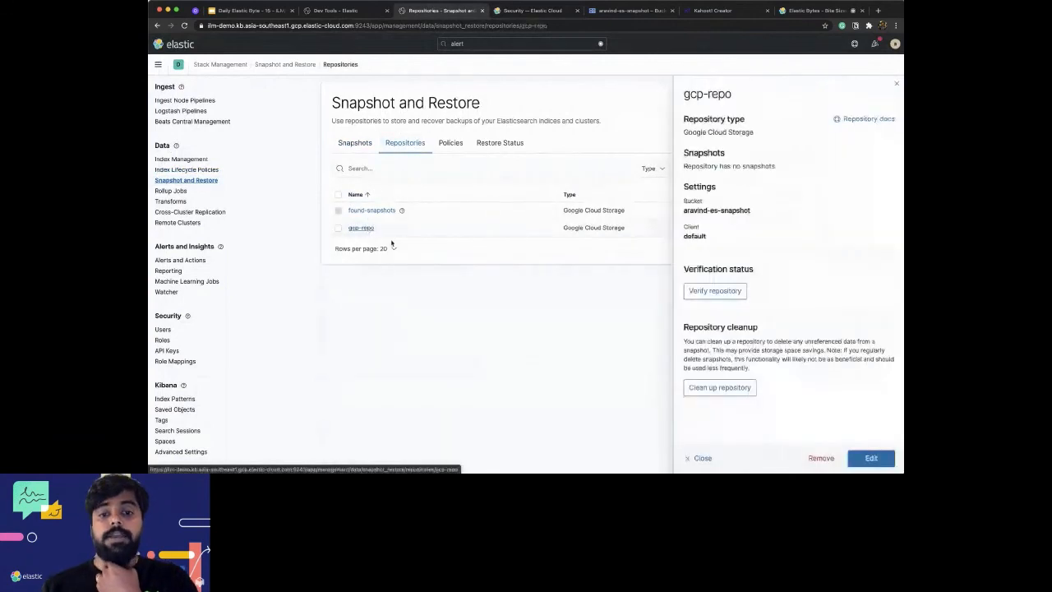
left_click(714, 291)
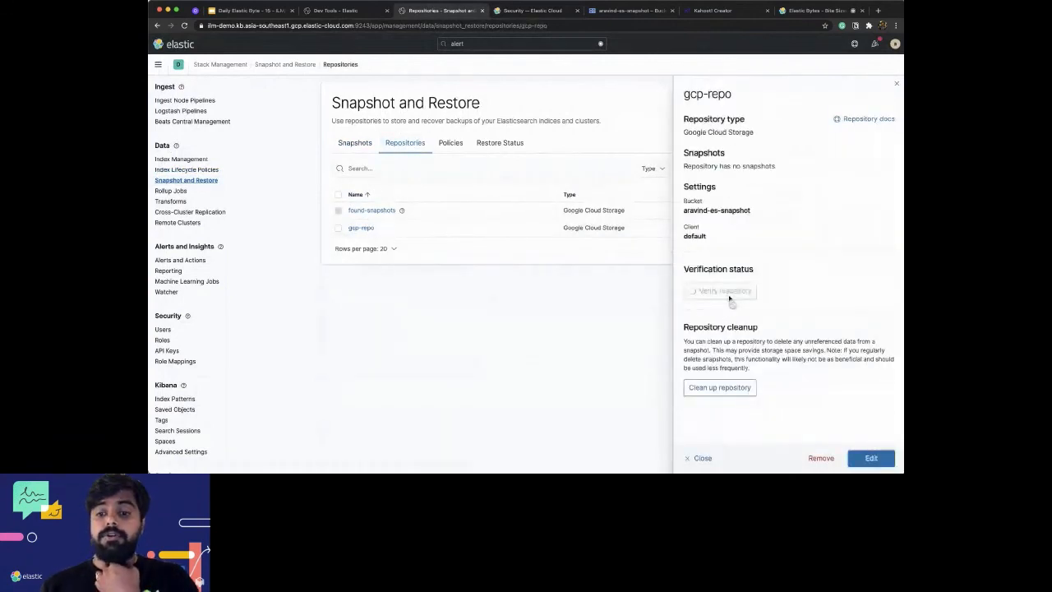
left_click(720, 289)
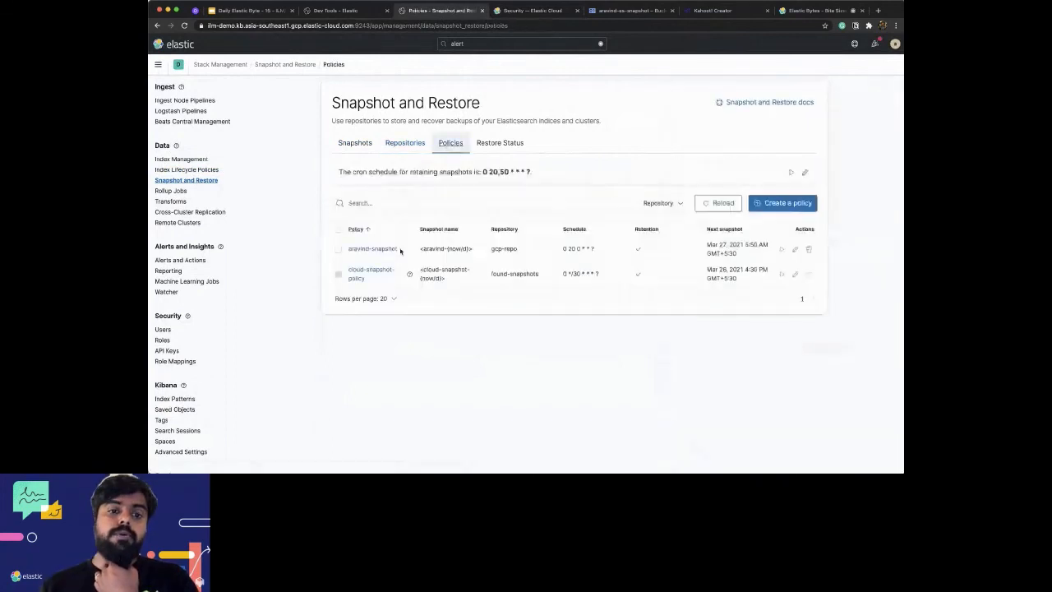
Show the aravind-snapshot summary: schedule, gcp-repo repository, indices and retention
left_click(372, 248)
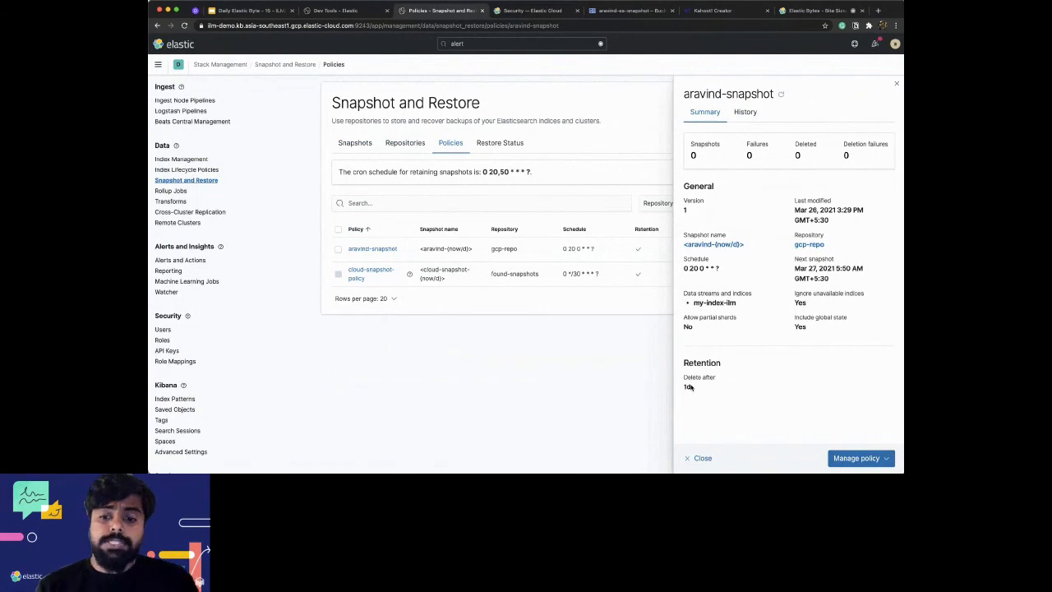
mouse_move(825, 436)
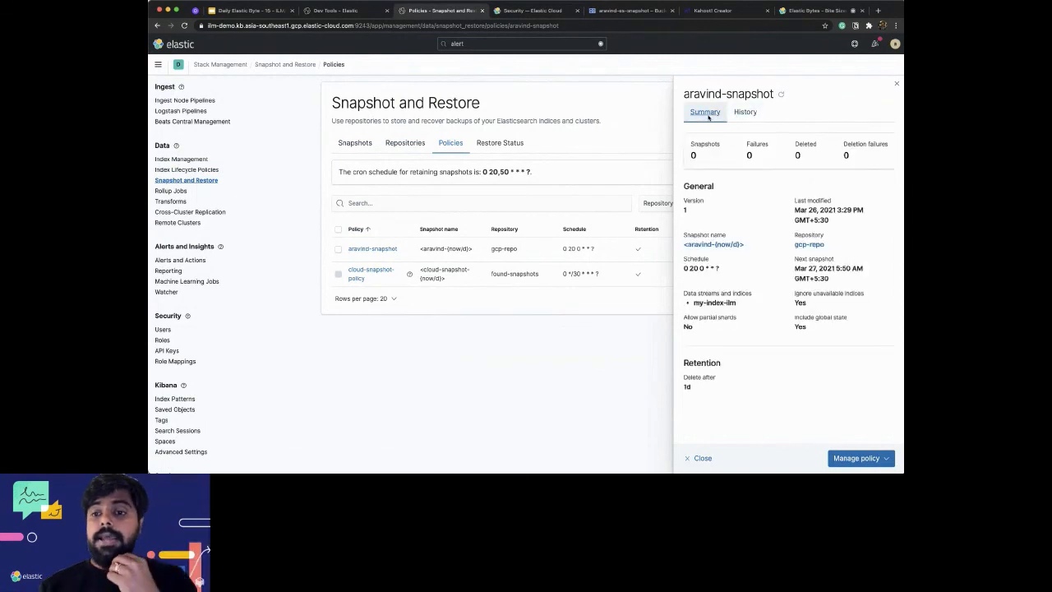
mouse_move(738, 182)
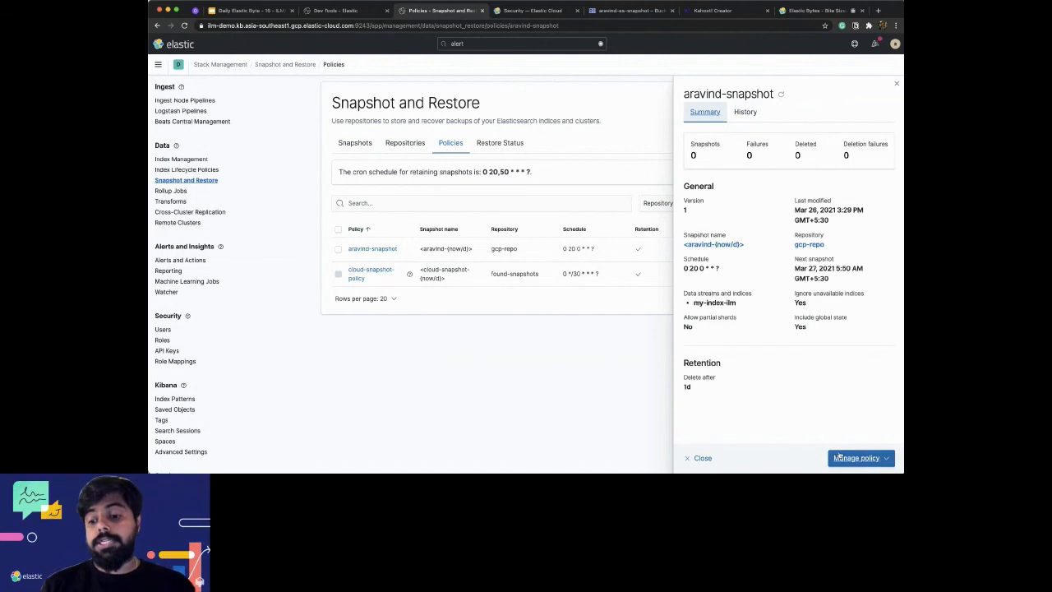
Run aravind-snapshot now via Manage policy, confirm Run policy, and close its details
left_click(859, 457)
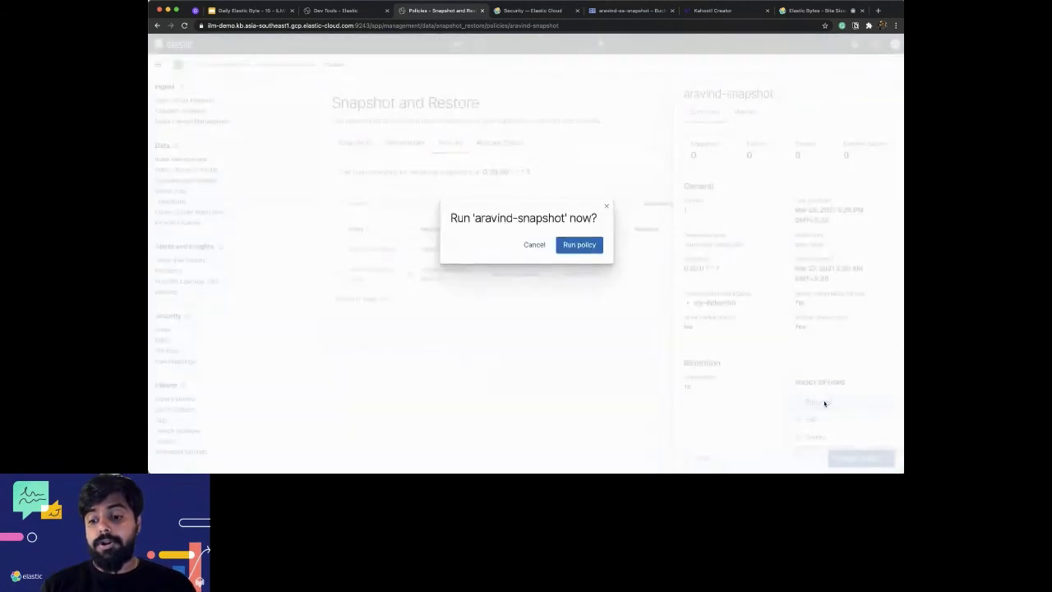
left_click(579, 243)
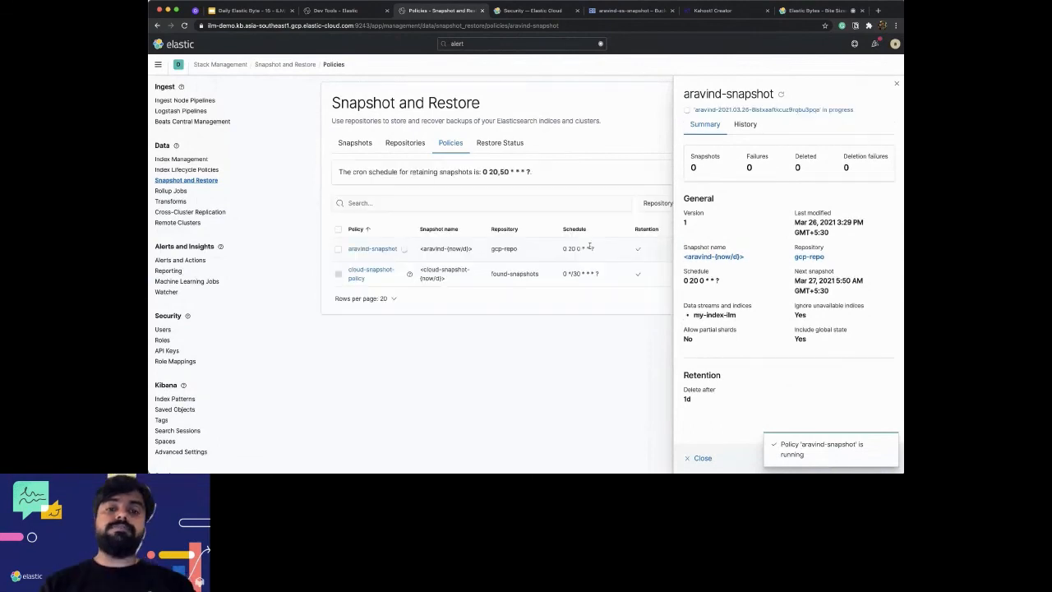
left_click(697, 457)
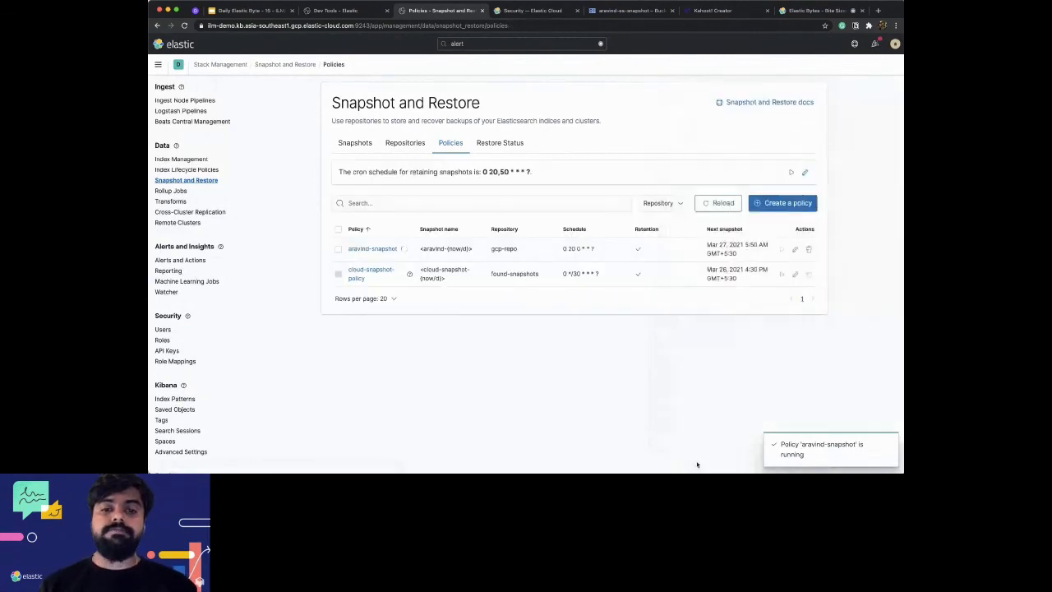